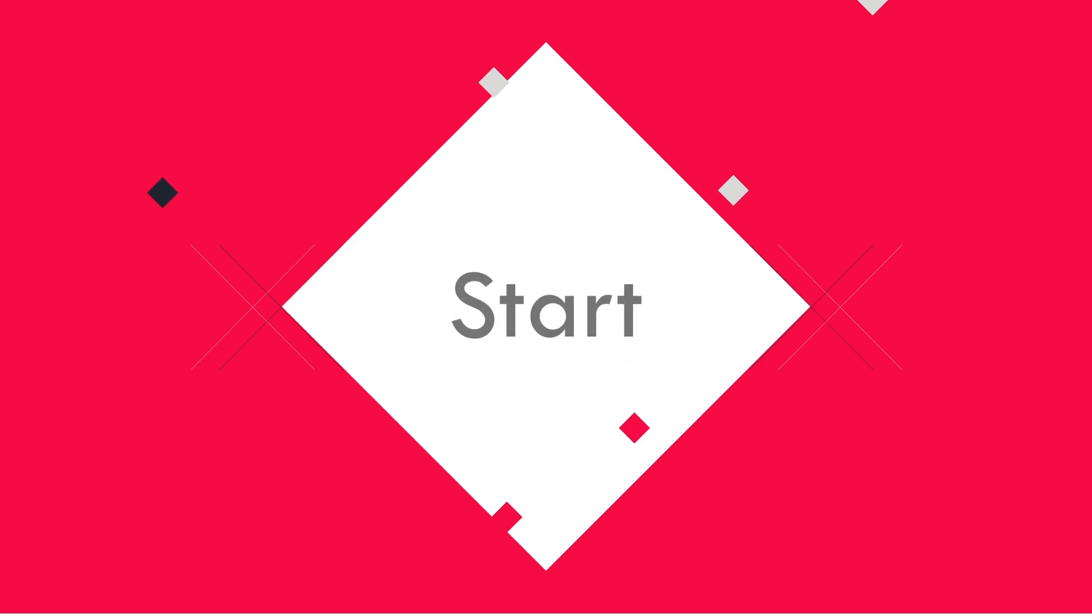
Play past the Start intro to the labelled DP MCB, DP Switch and Window Unit layout.
left_click(542, 309)
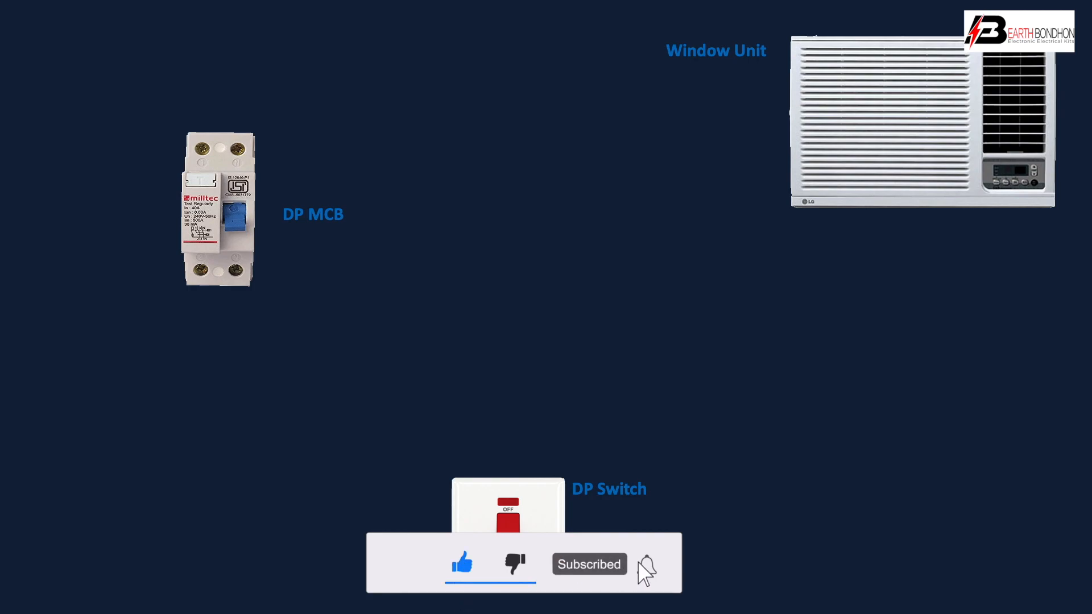
left_click(649, 564)
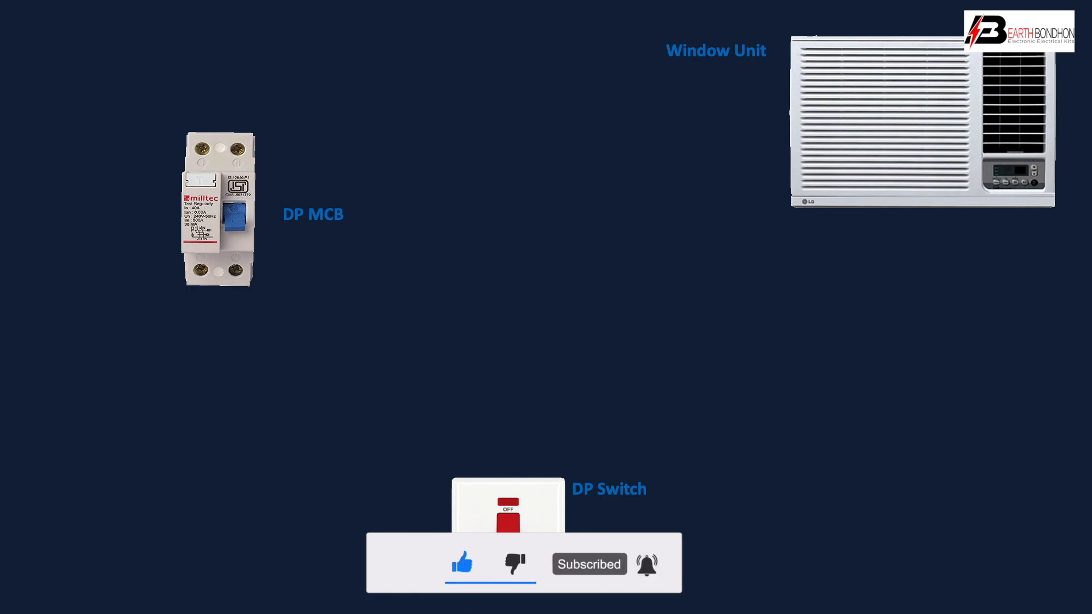